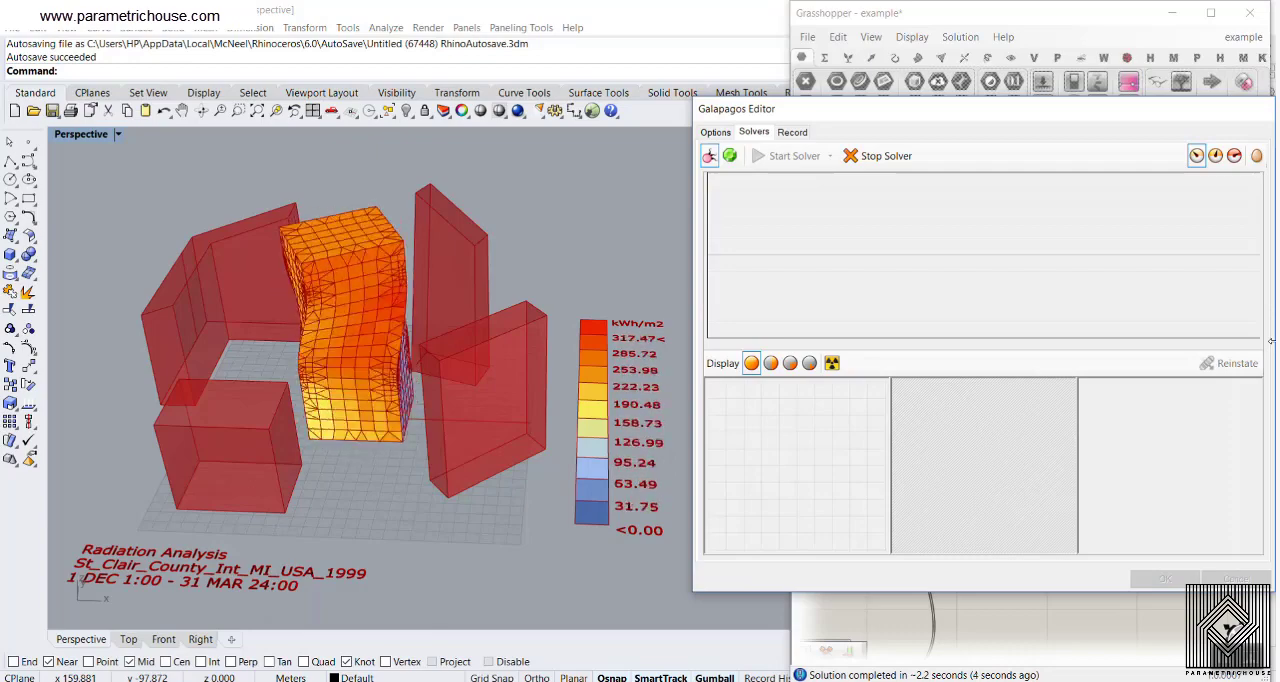
Keep the Galapagos solver running while twisted tower variants and radiation fitness update
click(794, 156)
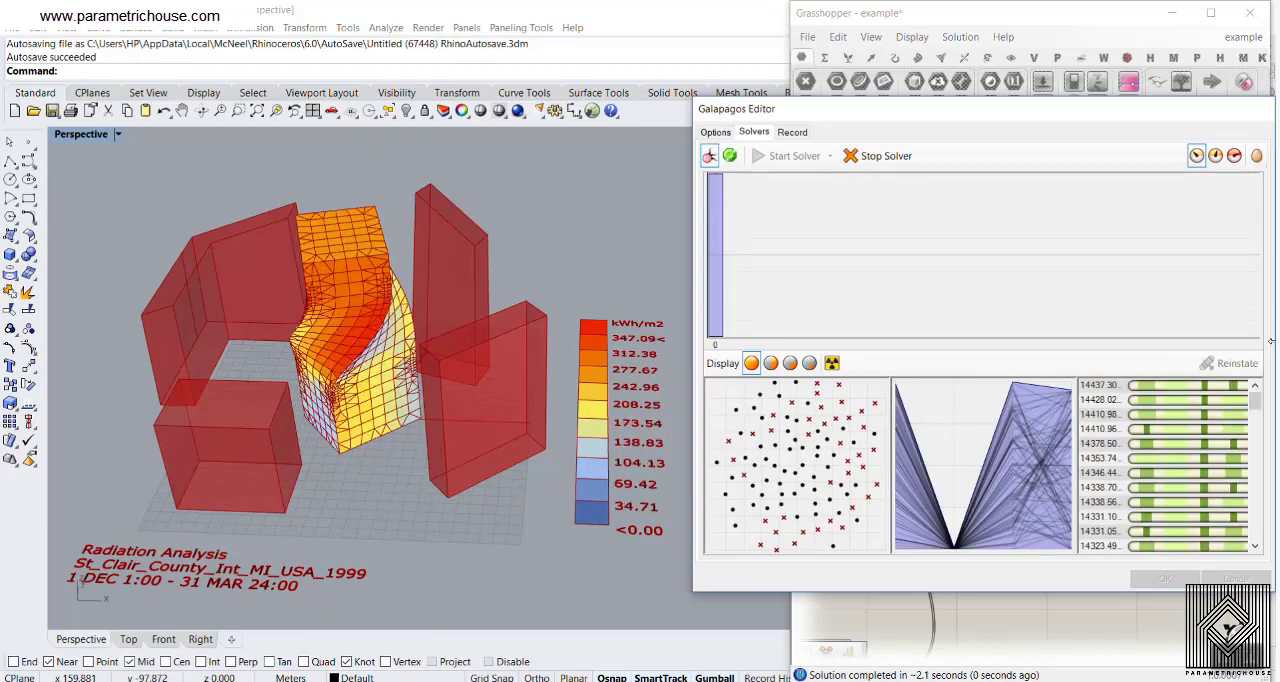
click(794, 156)
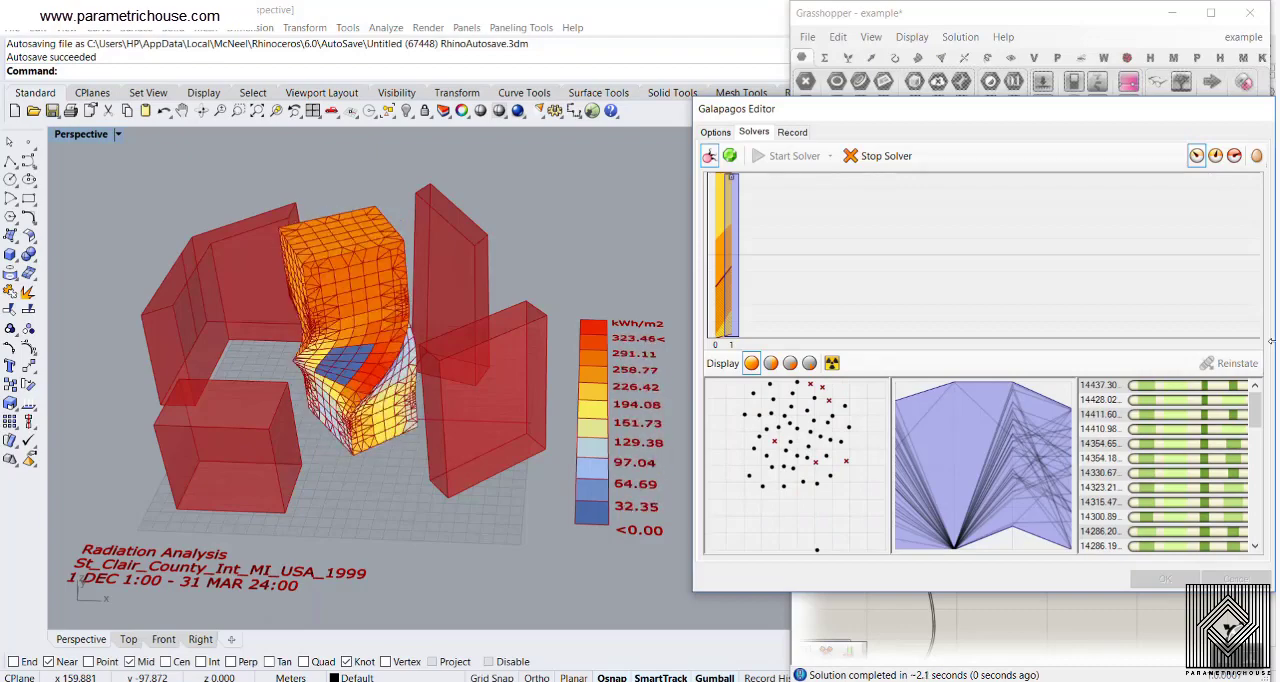